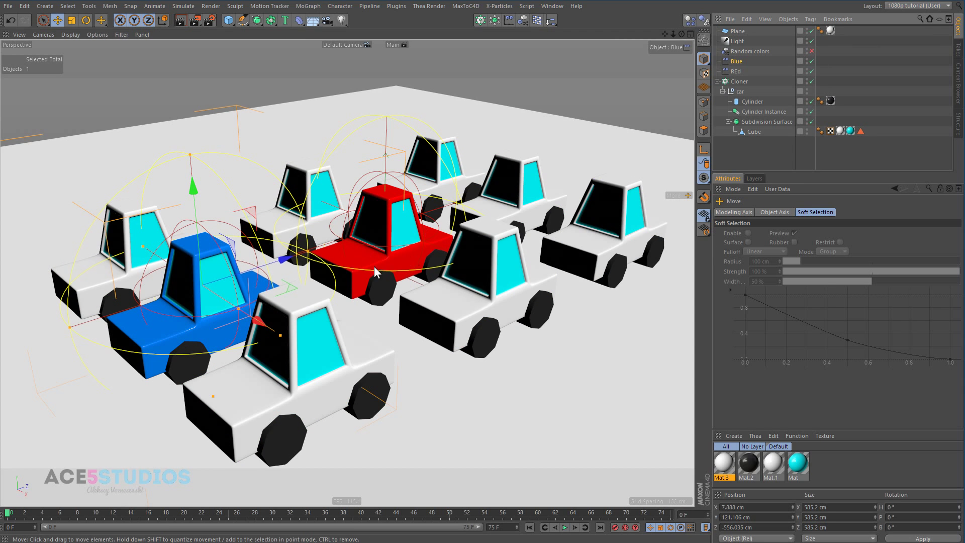
Shift the Blue effector across the cloned cars in the viewport.
left_click_drag(375, 273, 311, 371)
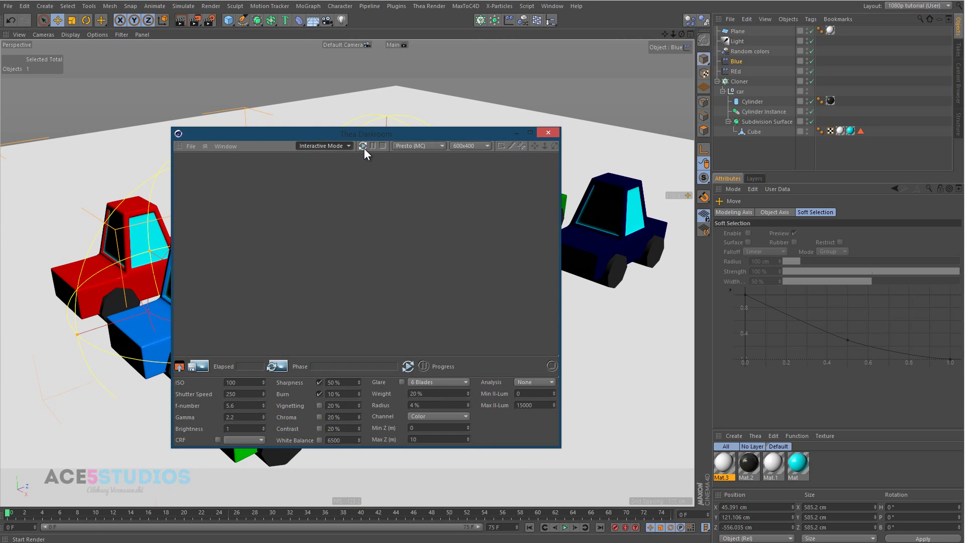
Start the interactive Thea render and bring up the Mat.1 car body material settings.
left_click(363, 145)
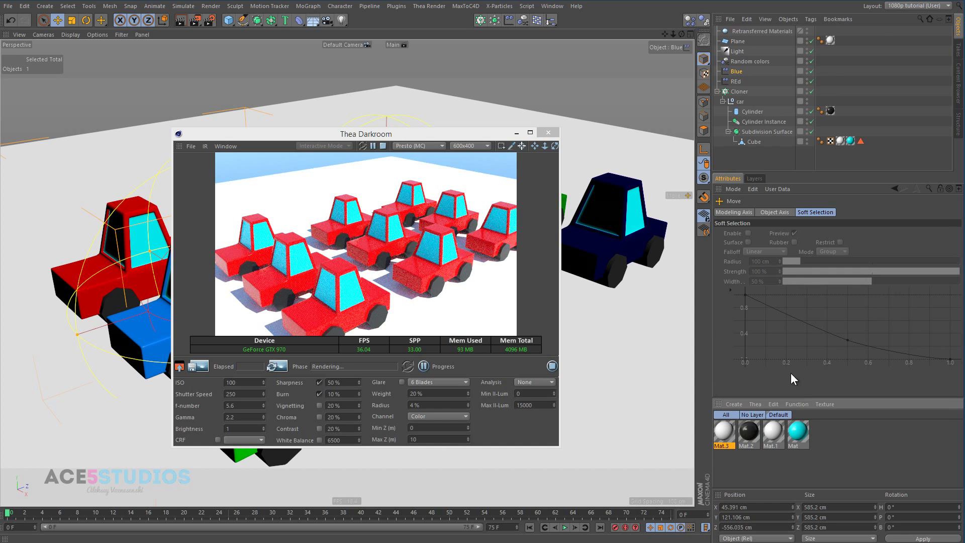
left_click(765, 31)
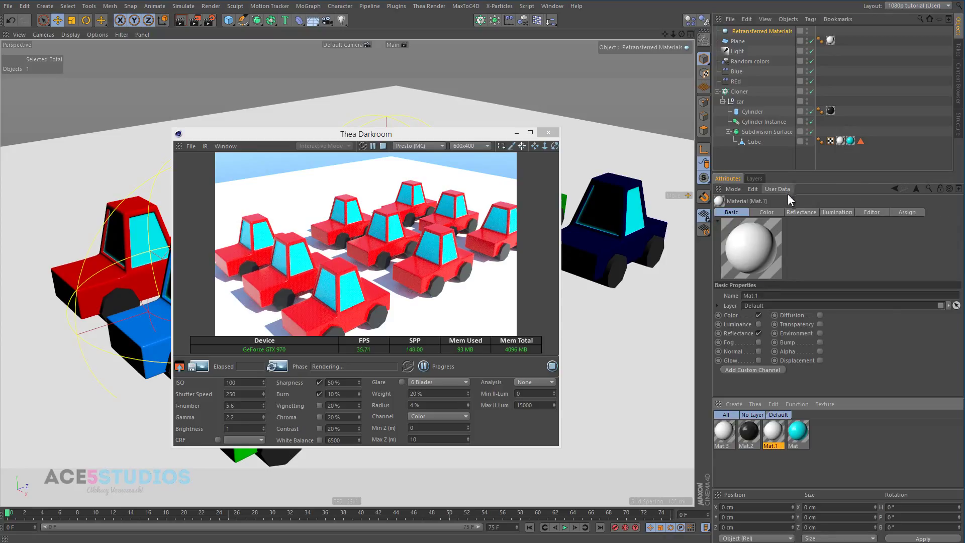
Select Retransferred Materials and disable the Random colors effector, leaving one red and one blue car.
left_click(765, 212)
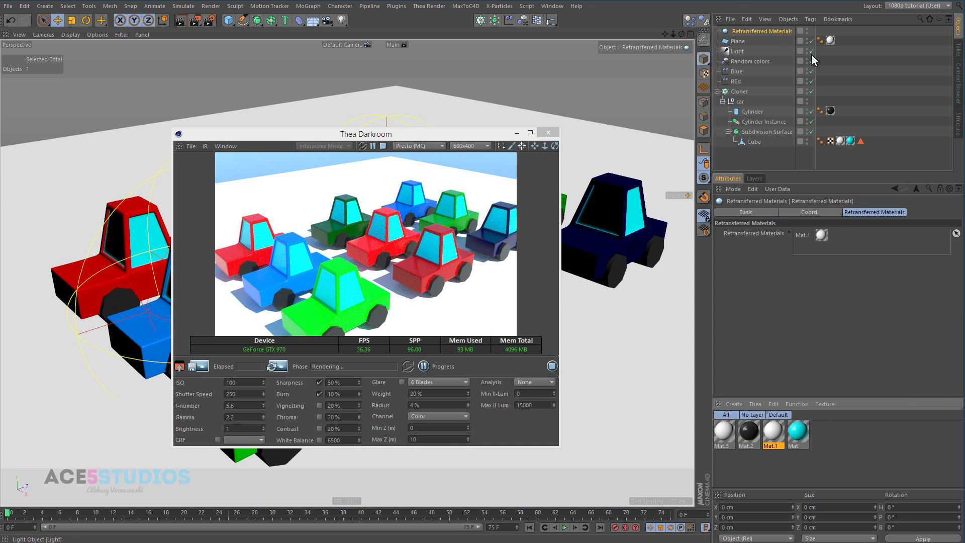
left_click_drag(365, 133, 697, 183)
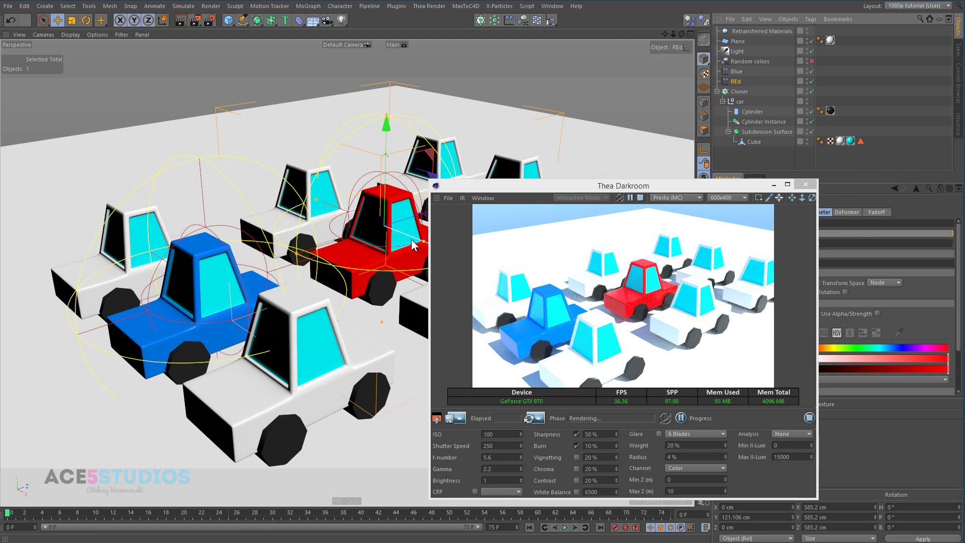
Move the Red effector to another car and back to watch the live update, then stop the render.
left_click_drag(412, 246, 336, 218)
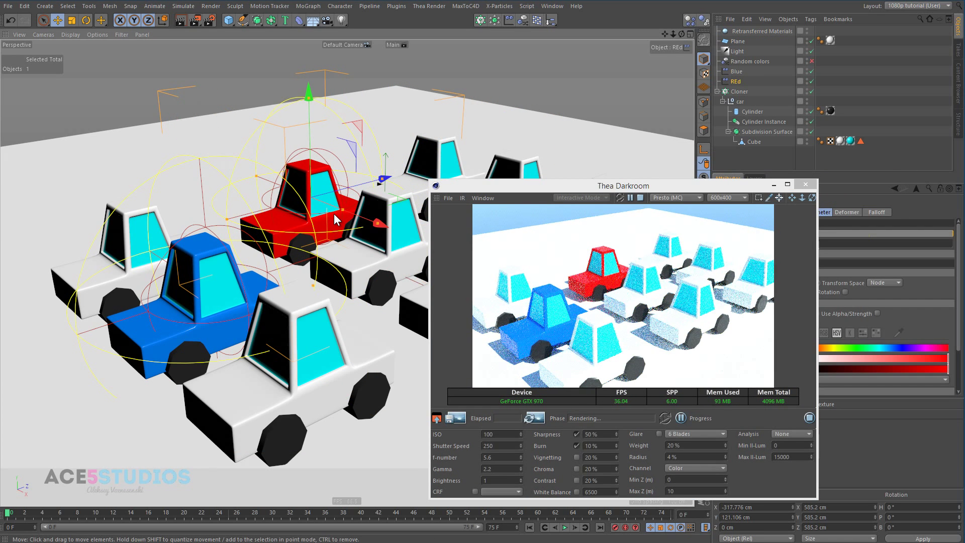
left_click_drag(333, 221, 425, 249)
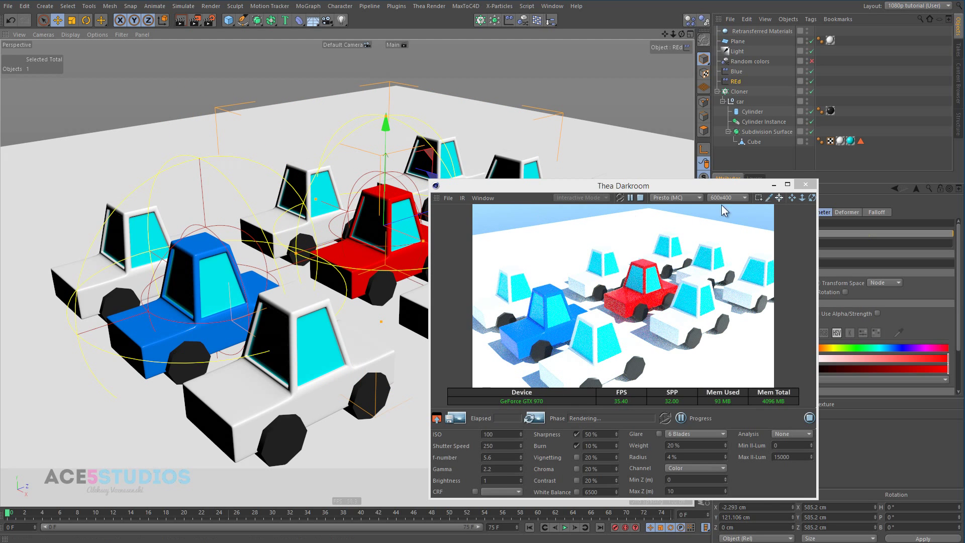
left_click_drag(622, 185, 329, 79)
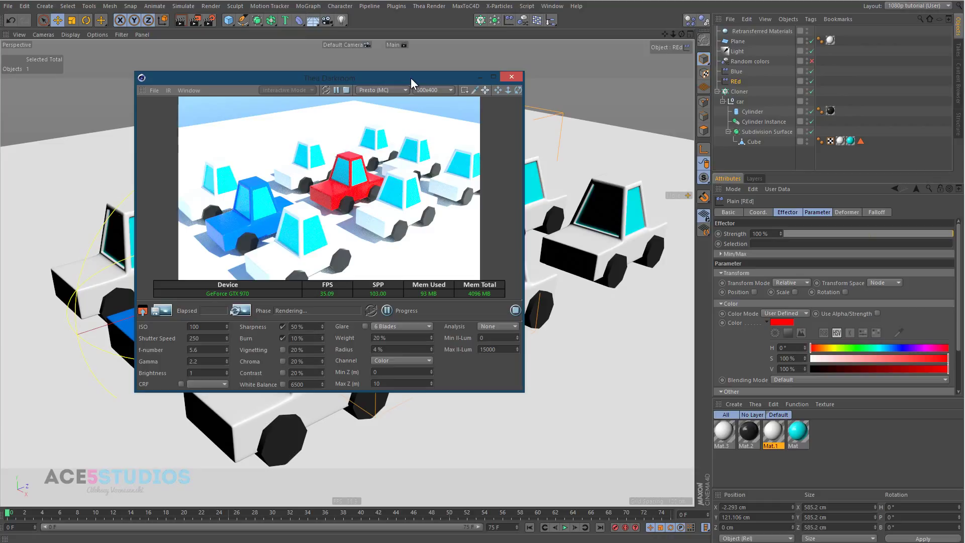
mouse_move(347, 90)
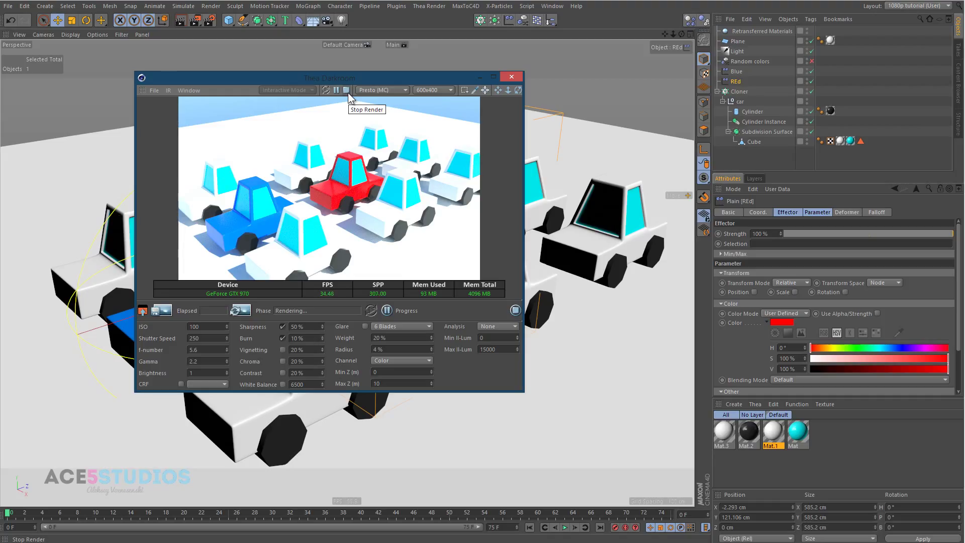
left_click(347, 89)
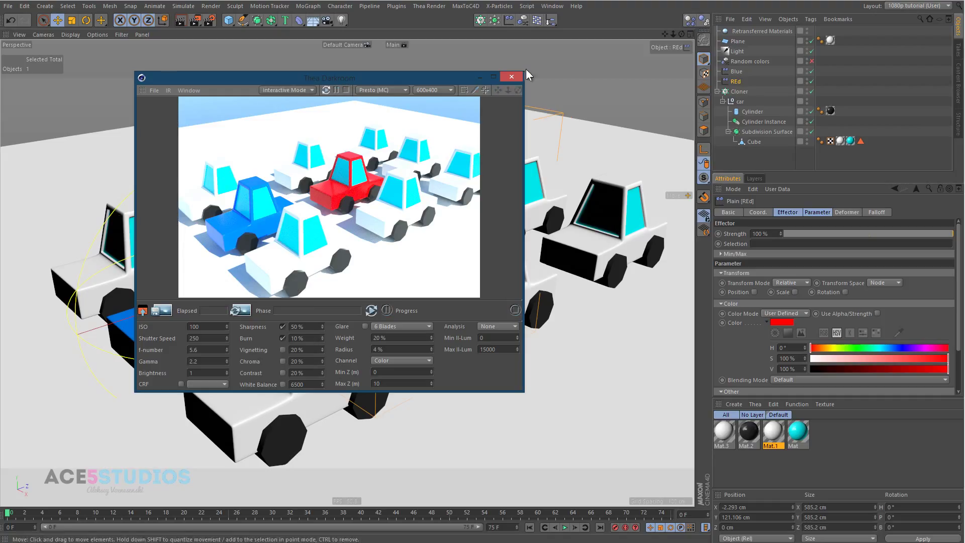
Close the Darkroom window before switching to the cloned roof tile scene.
left_click(552, 6)
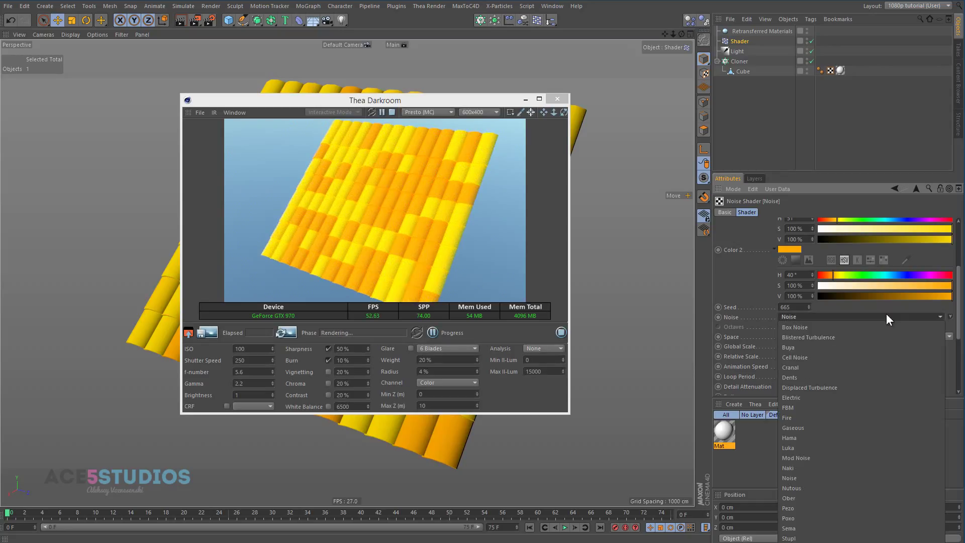
Set the tile noise to FBM with 800% global scale.
left_click(788, 407)
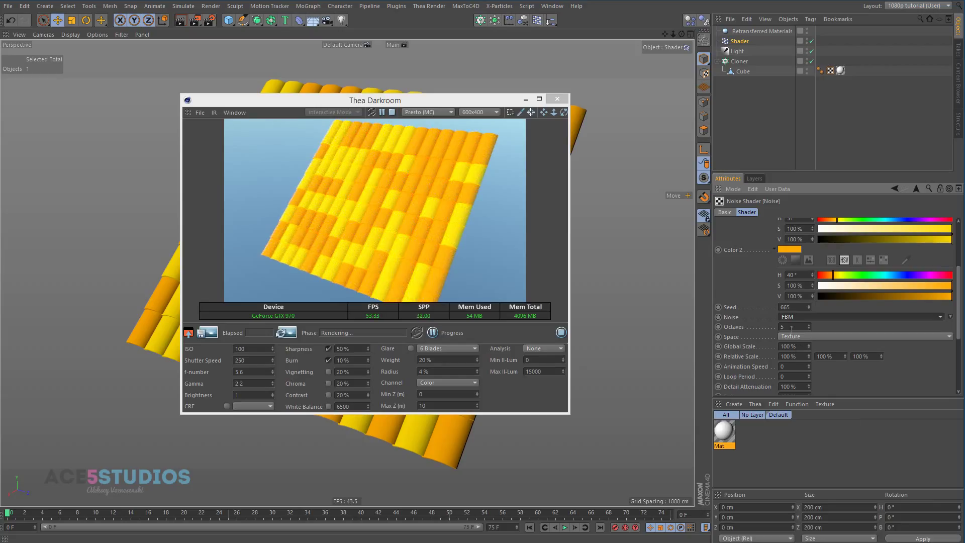
type("800")
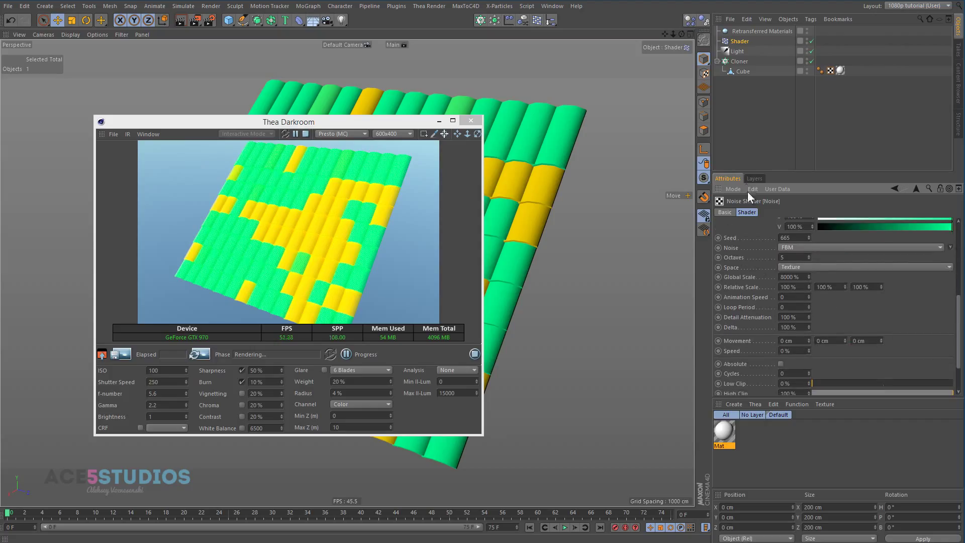
Adjust the noise shader's first colour and lower Contrast to about 49%.
left_click(794, 276)
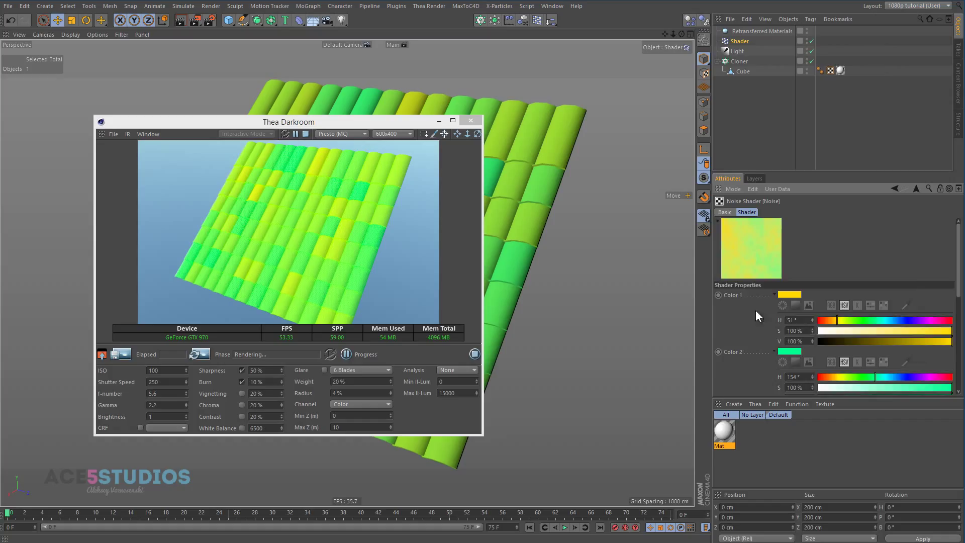
scroll("down", 3)
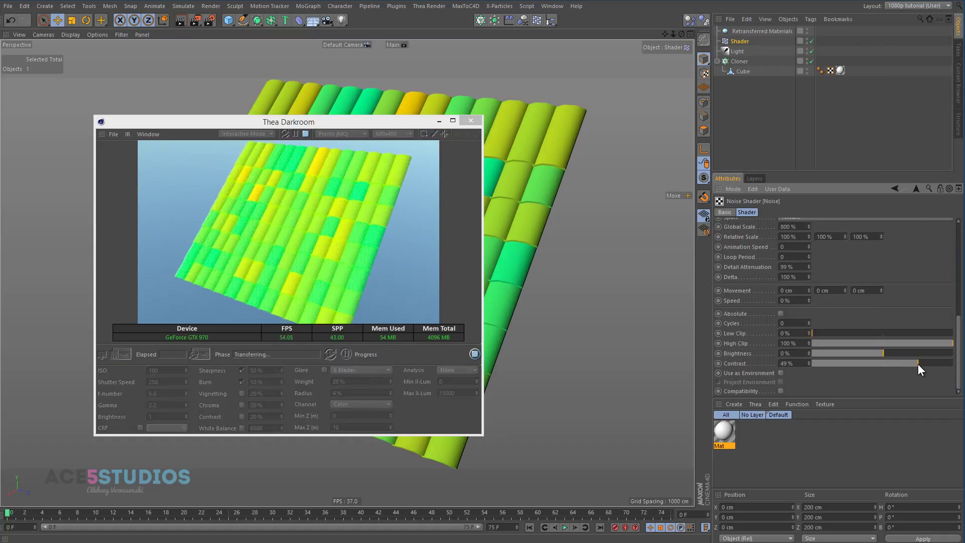
left_click(747, 212)
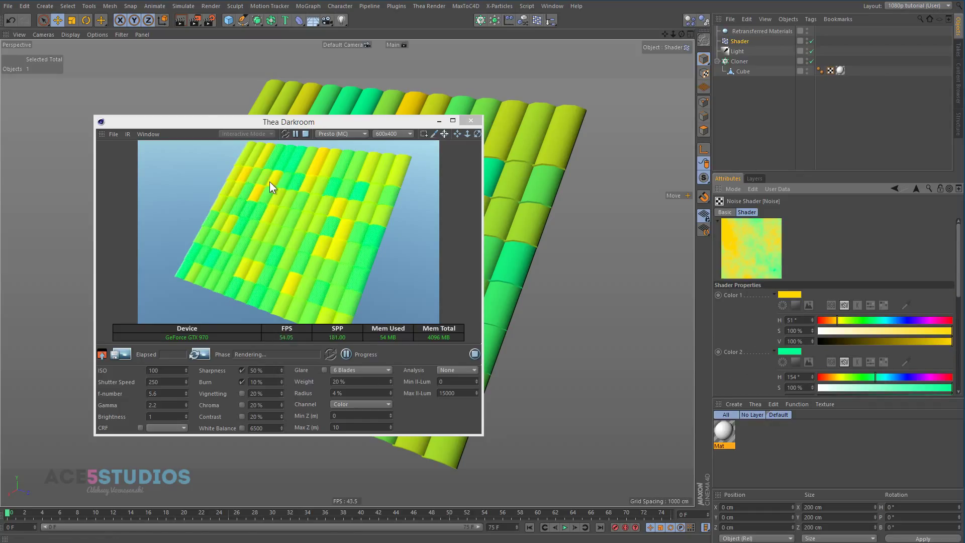
mouse_move(416, 208)
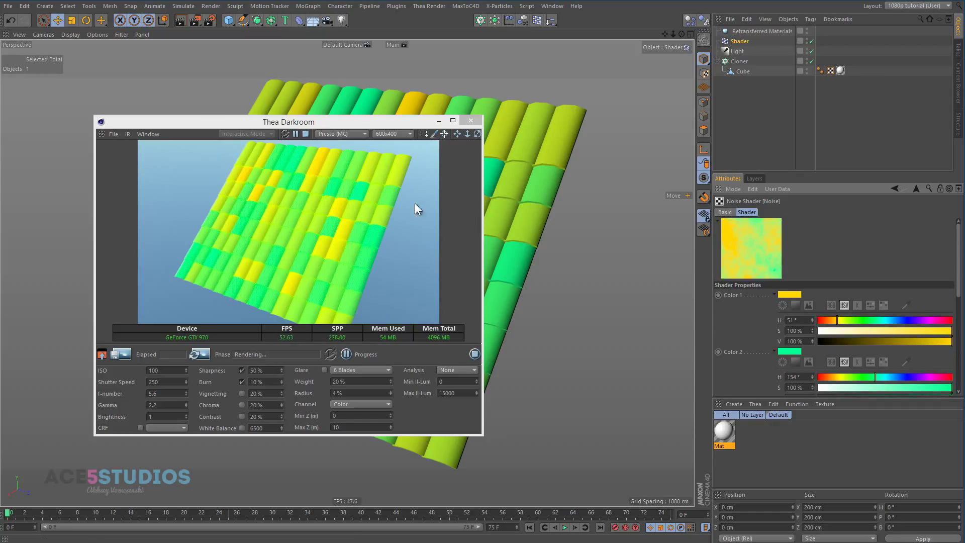